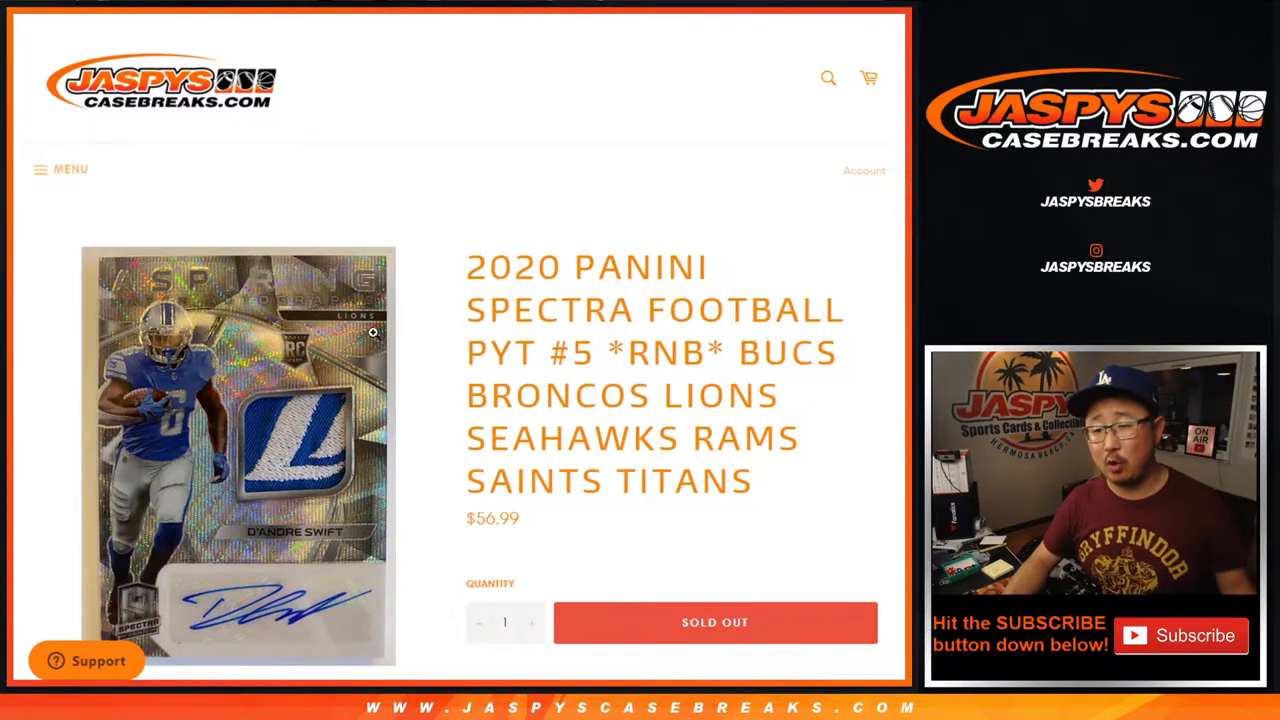
- Highlight the team names in the Spectra Football PYT #5 title and review the break's numbering rules
left_click_drag(735, 352, 790, 483)
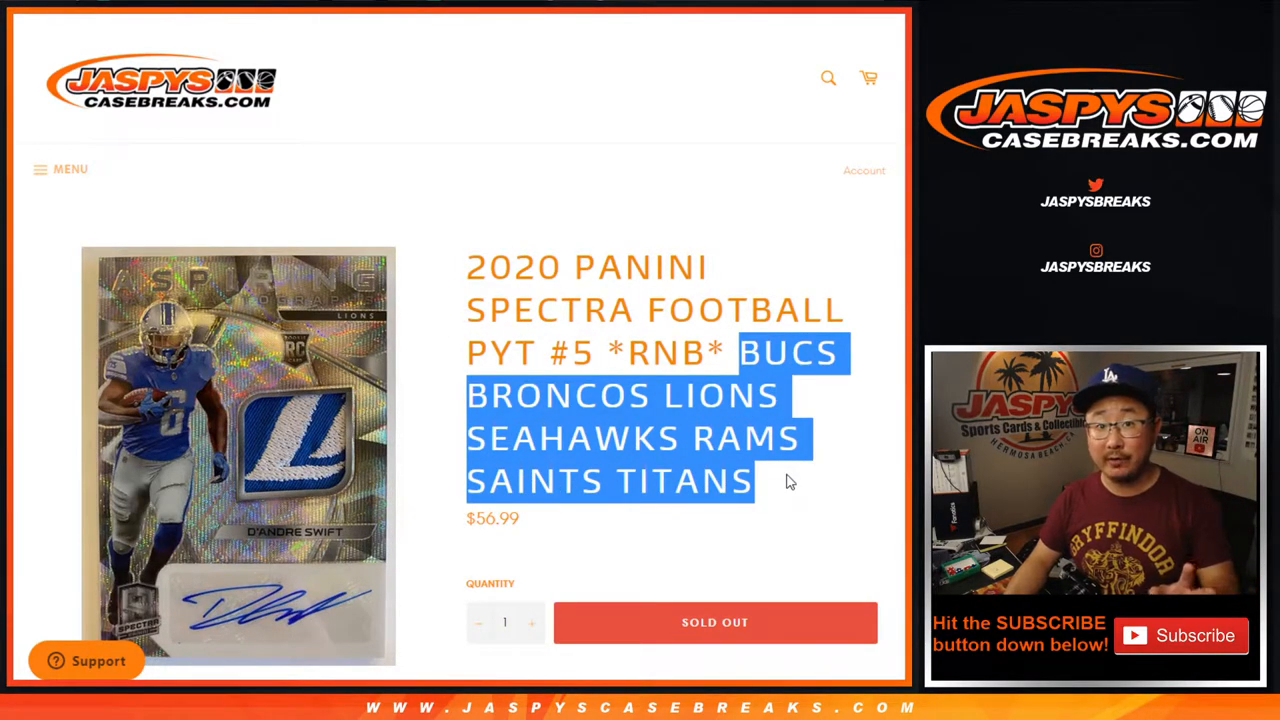
scroll("down", 3)
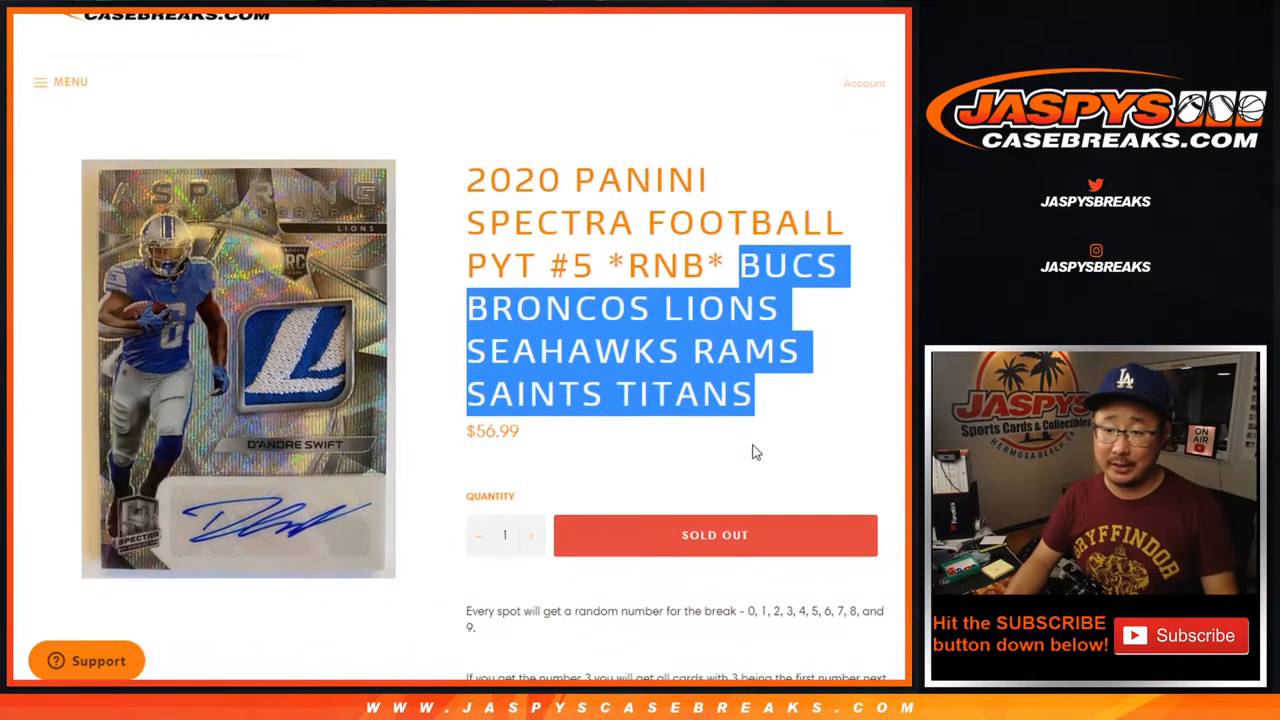
scroll("down", 3)
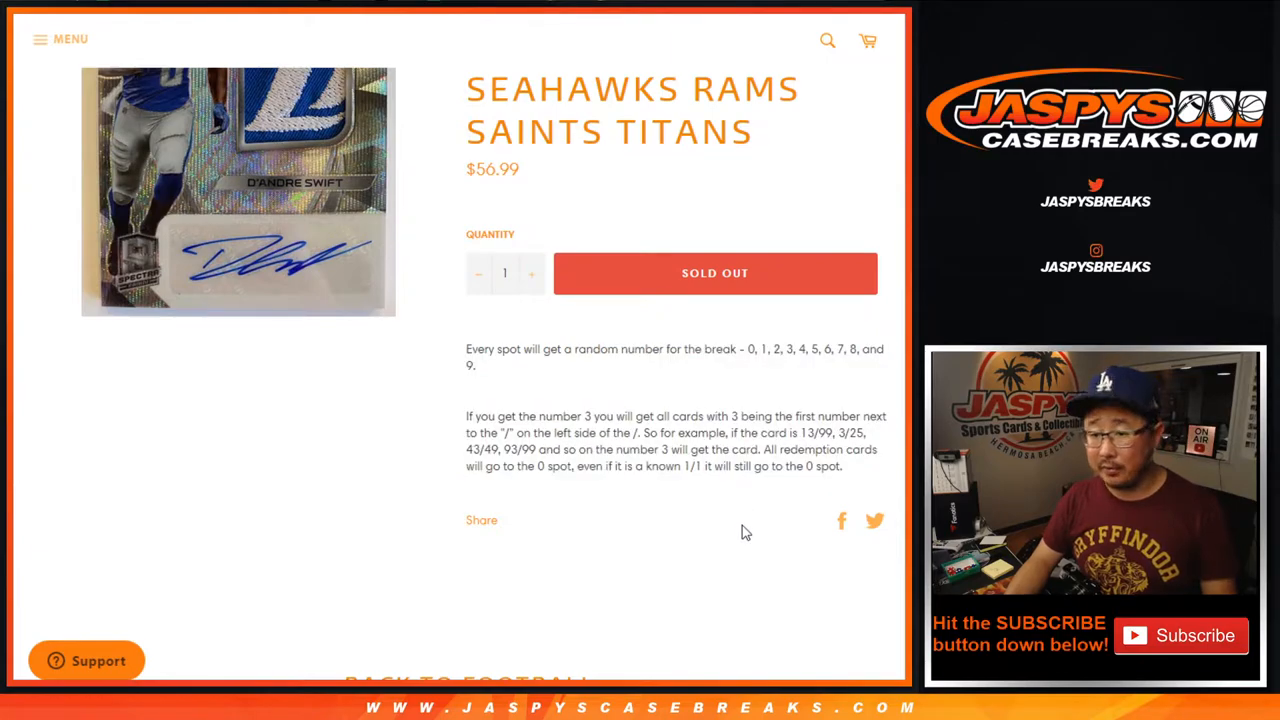
scroll("up", 3)
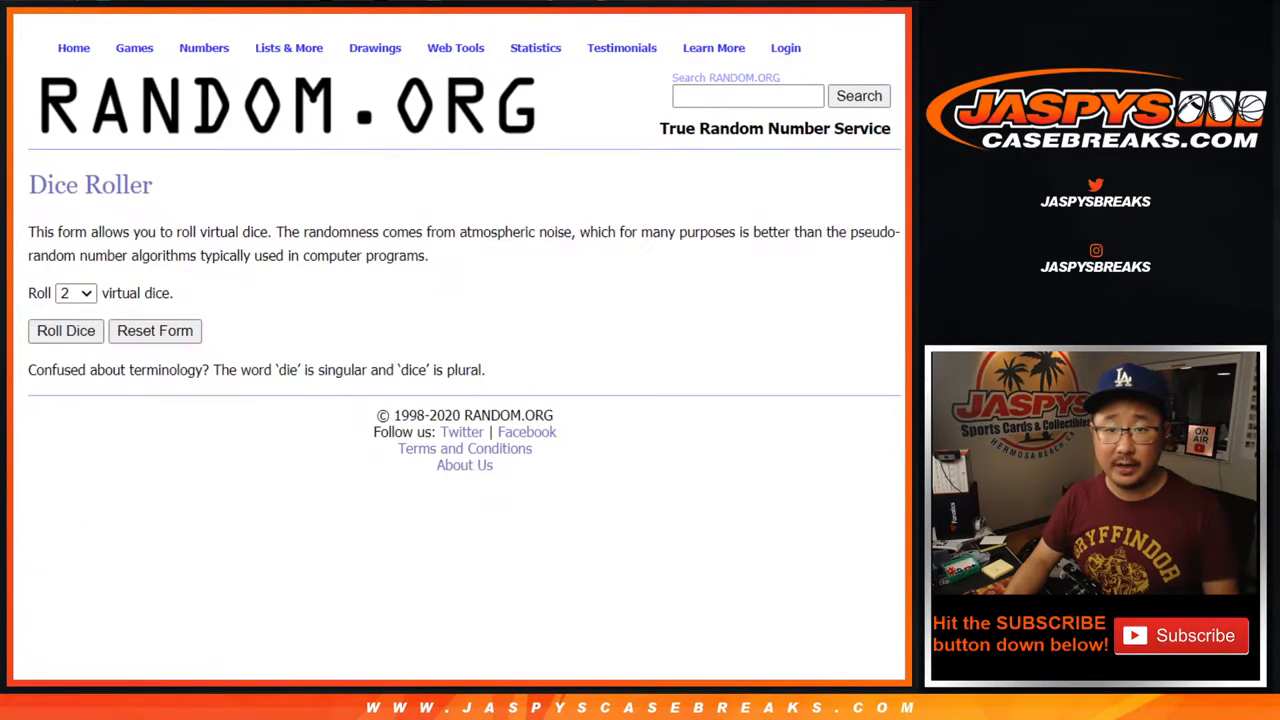
- Randomize the ten-participant list with RANDOM.ORG's List Randomizer
left_click(65, 330)
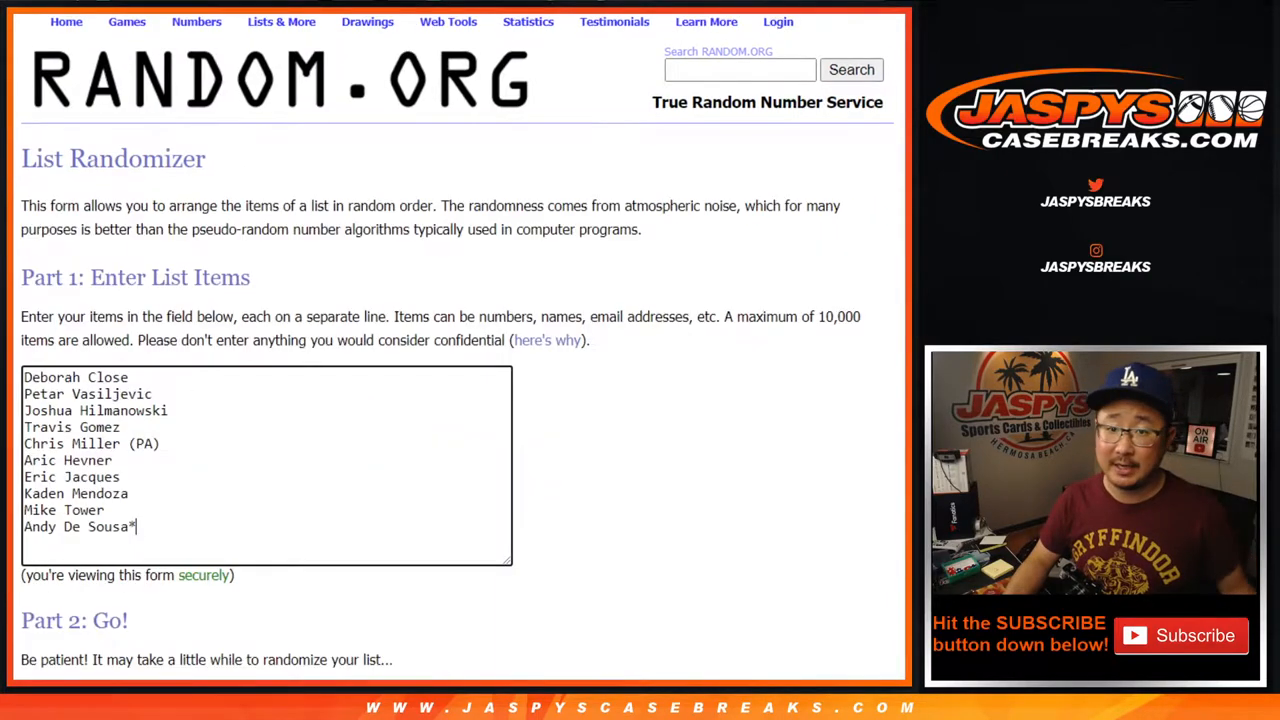
scroll("down", 3)
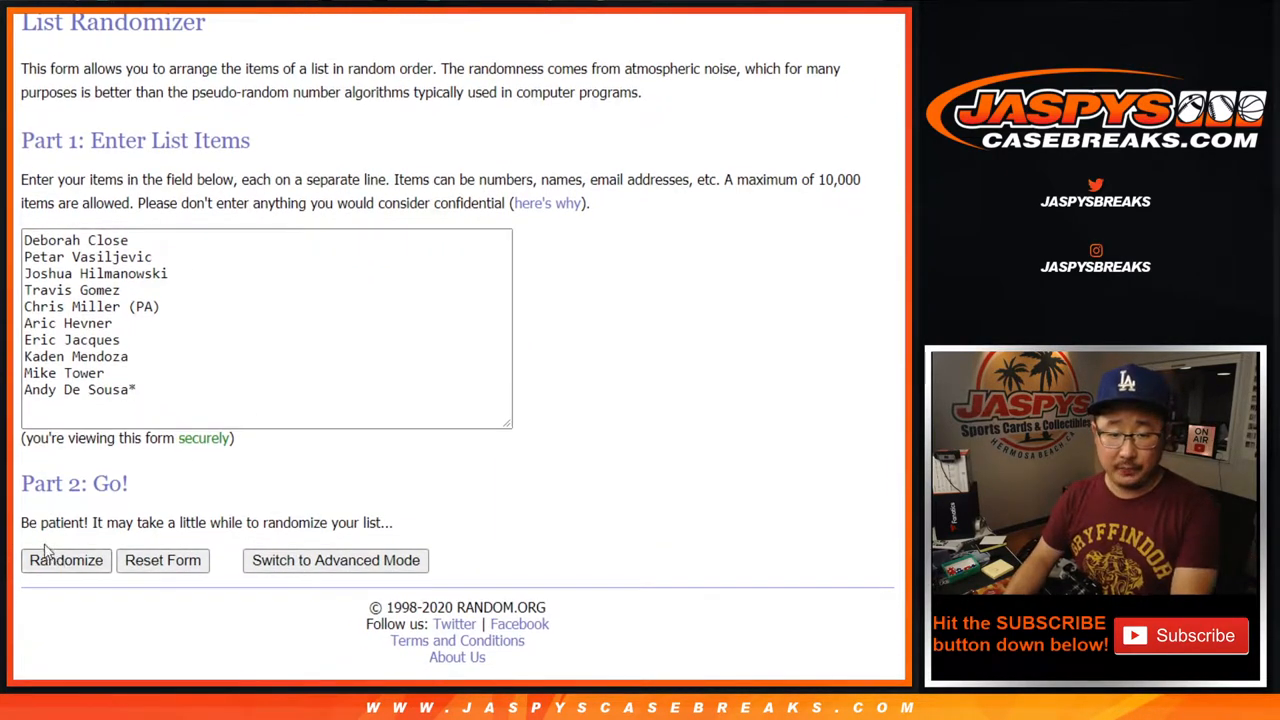
left_click(66, 560)
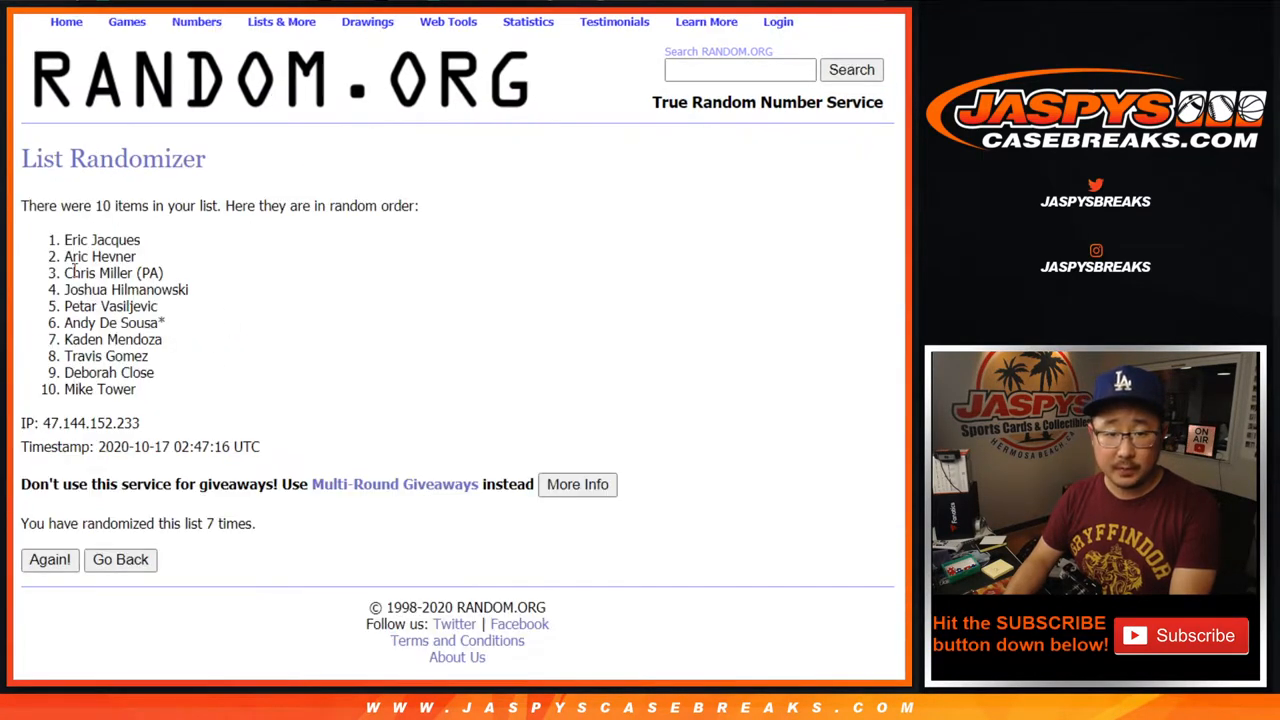
- Copy the shuffled participant names, then the shuffled numbers 0–9, for the spreadsheet
left_click_drag(66, 239, 135, 389)
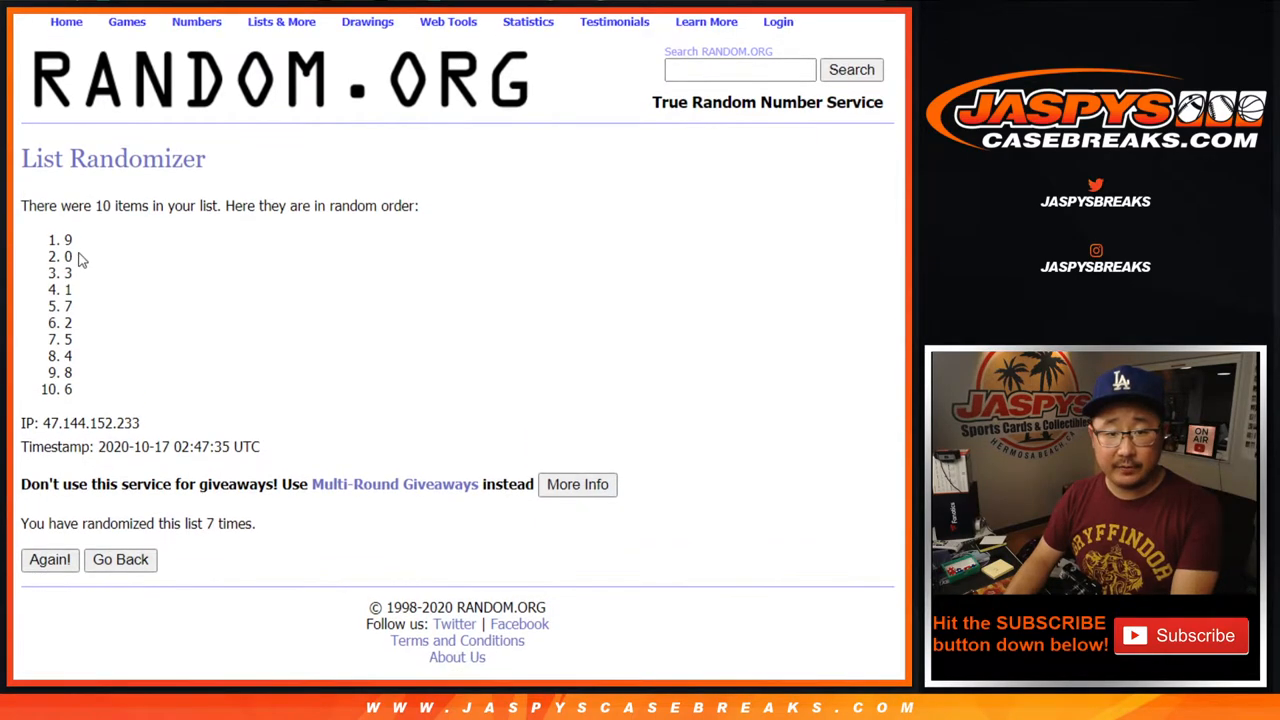
left_click_drag(68, 239, 68, 389)
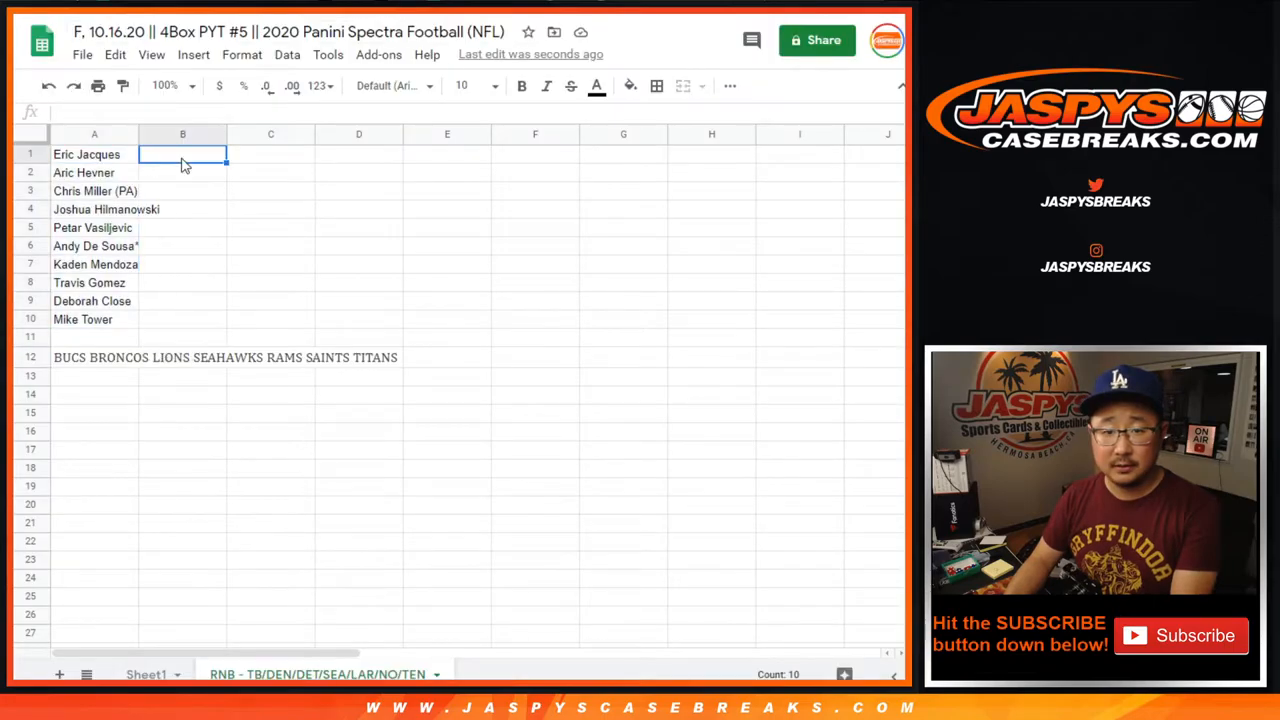
- Format the participant list as Cambria 18 and widen column A to fit the names
left_click(388, 85)
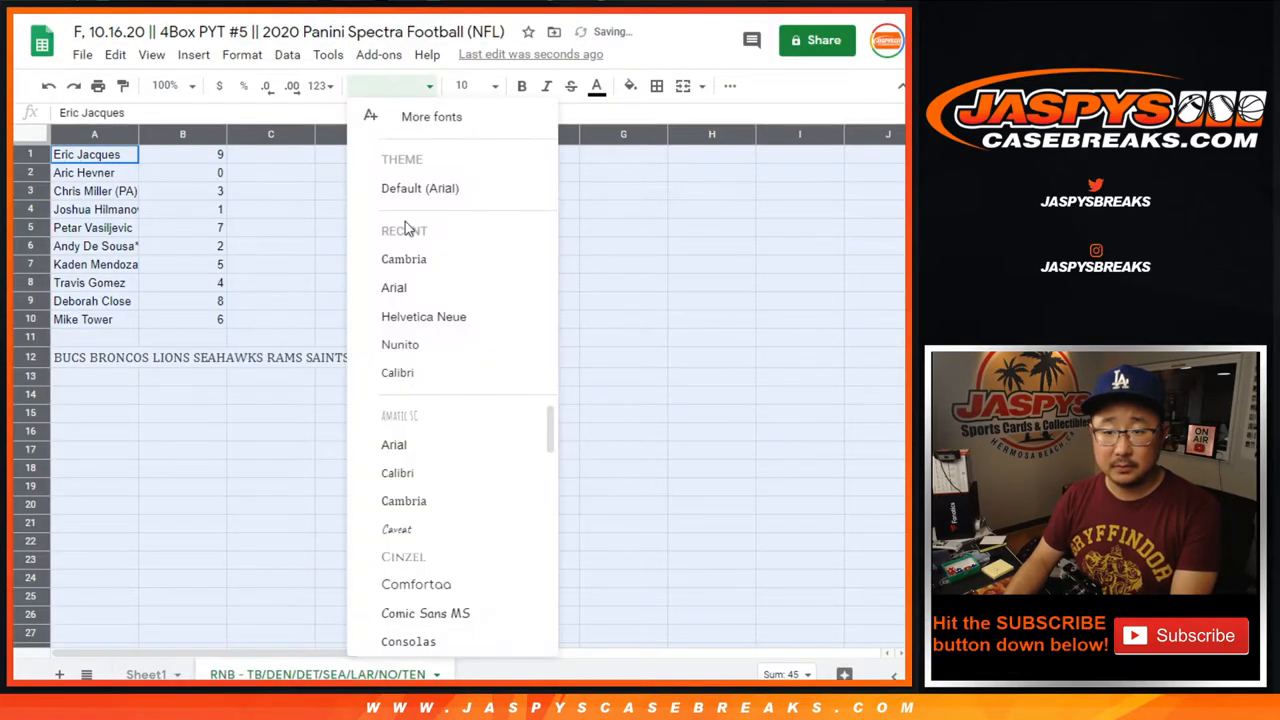
left_click(403, 258)
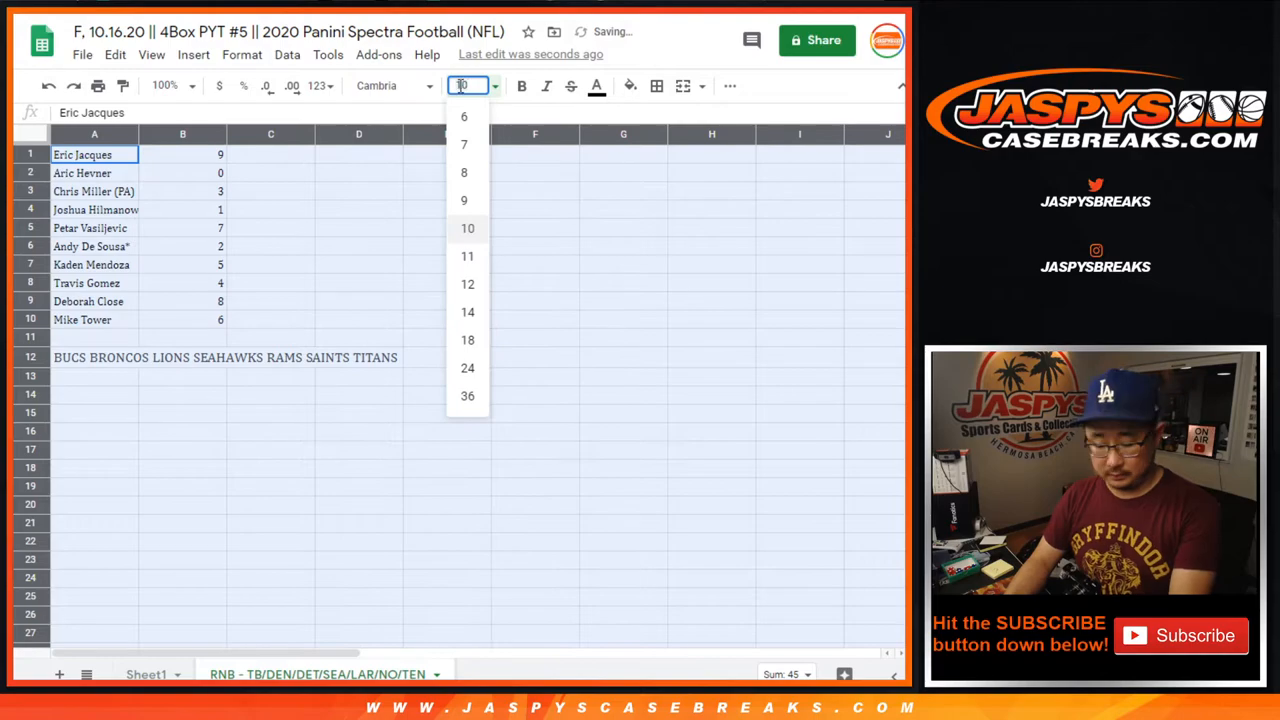
left_click(467, 283)
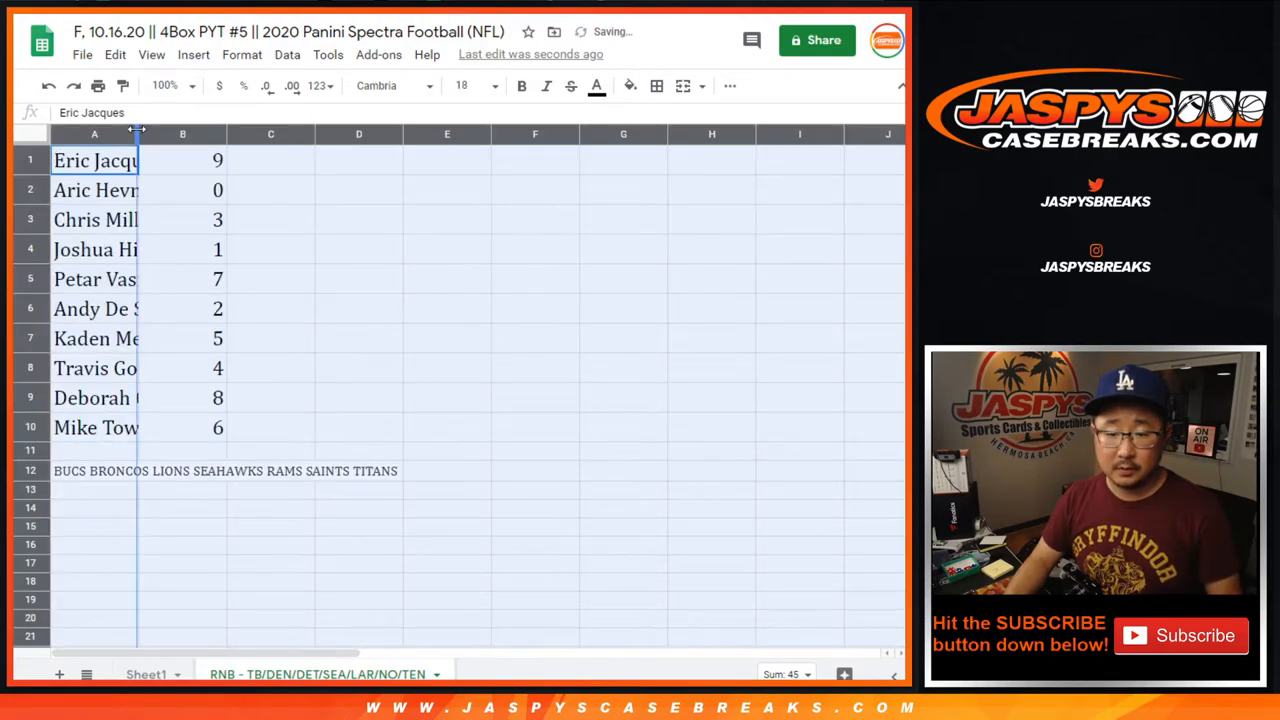
left_click_drag(137, 133, 242, 133)
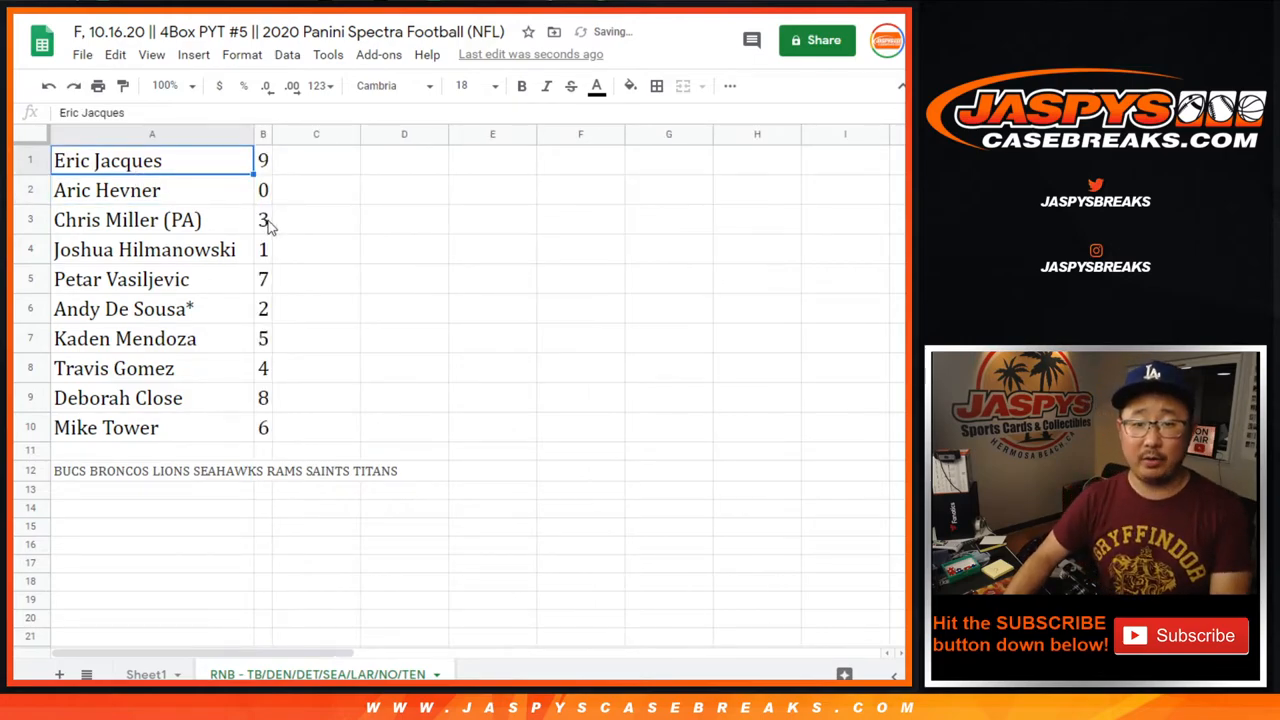
left_click(150, 190)
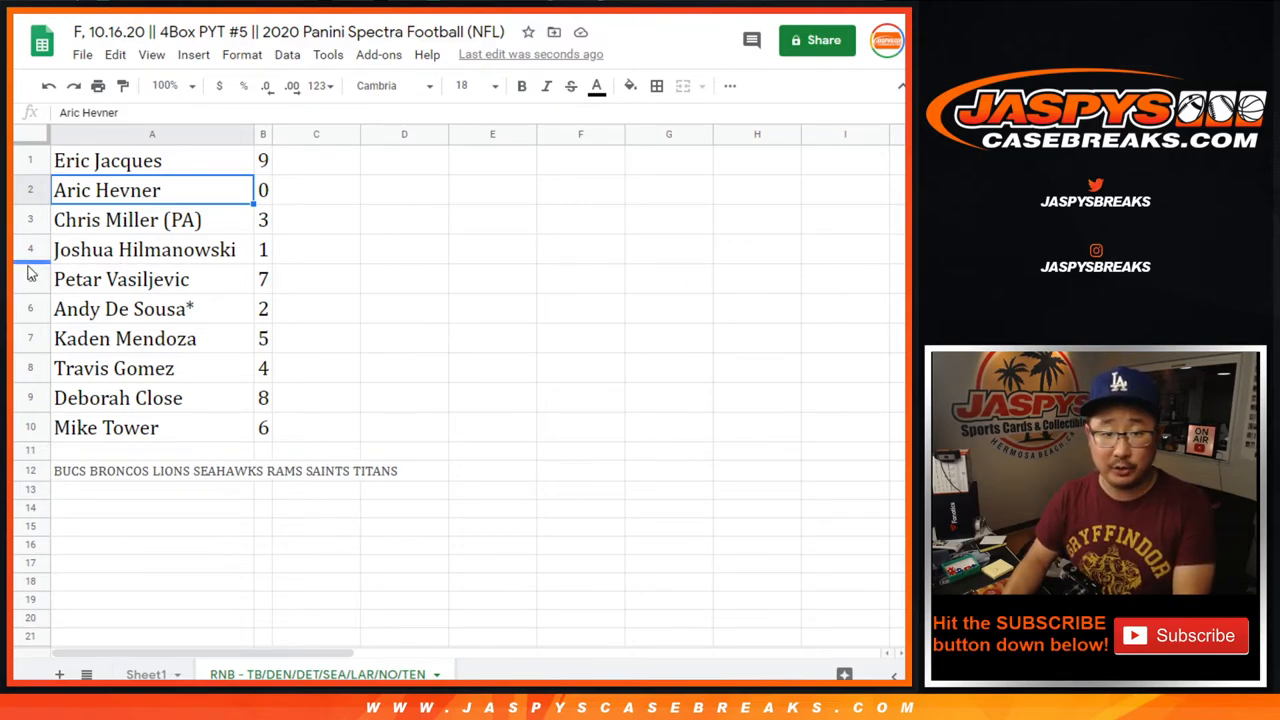
left_click(145, 249)
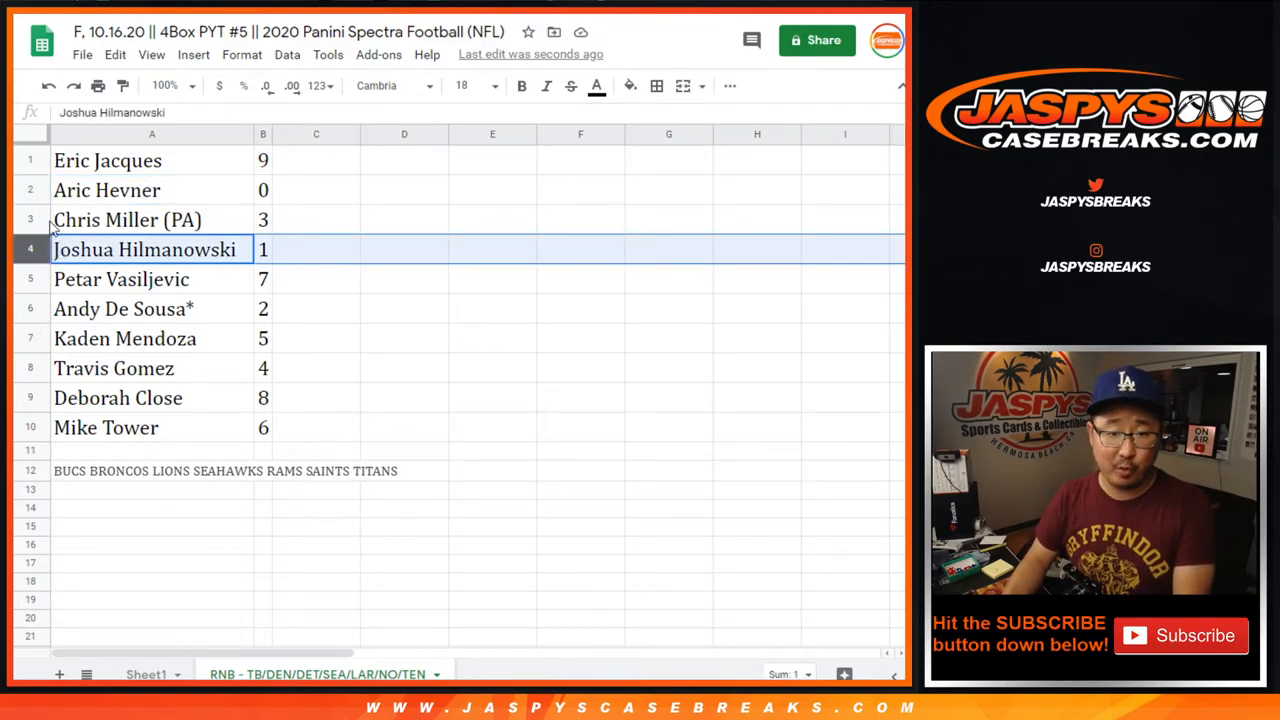
left_click(121, 279)
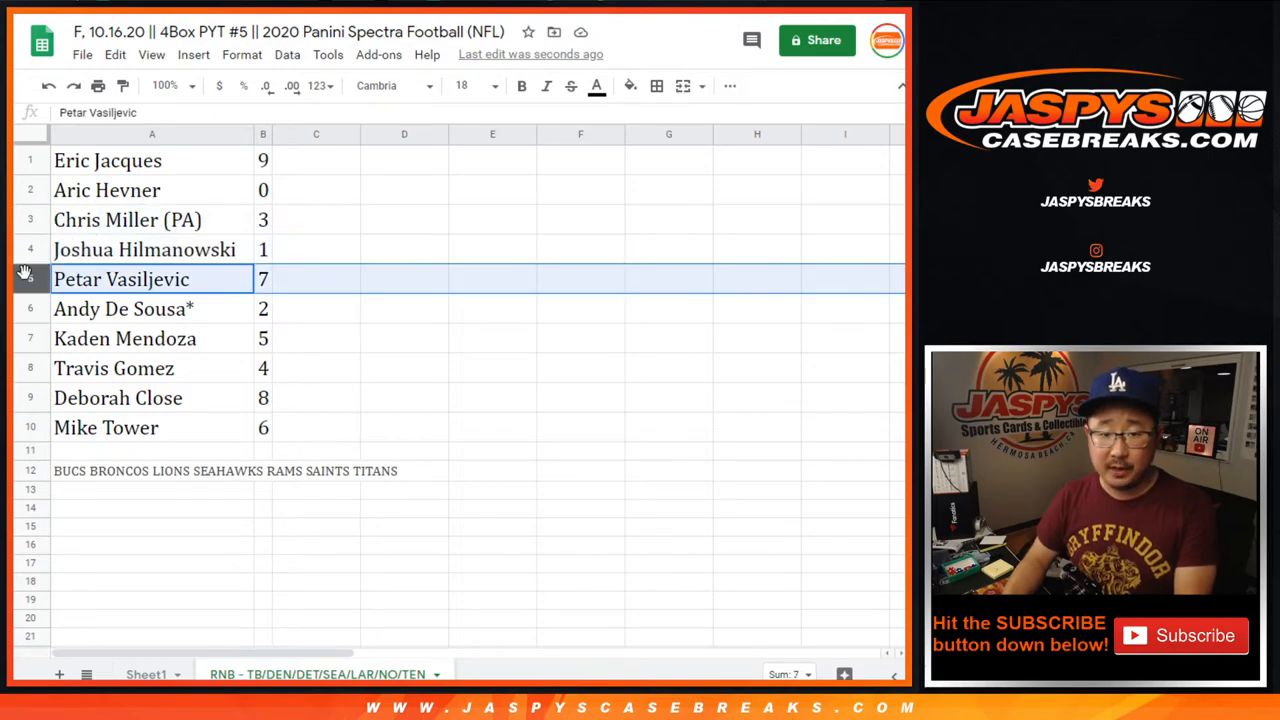
left_click(125, 338)
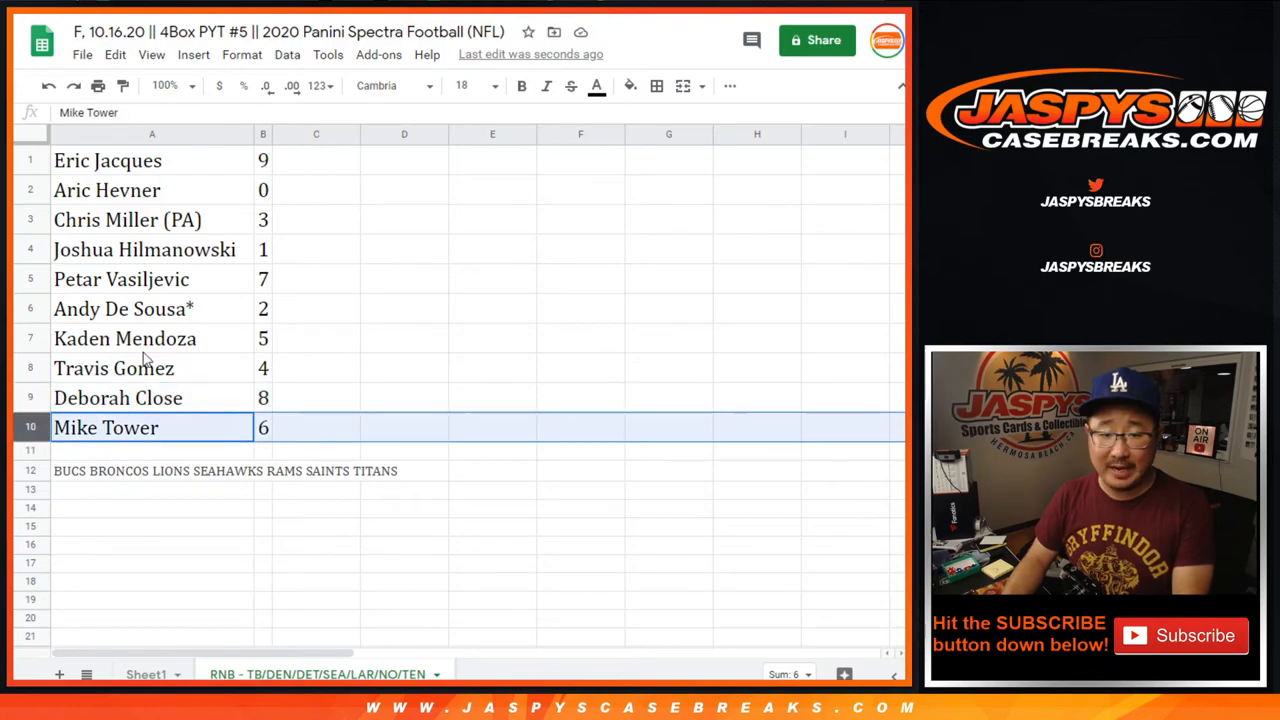
left_click(263, 160)
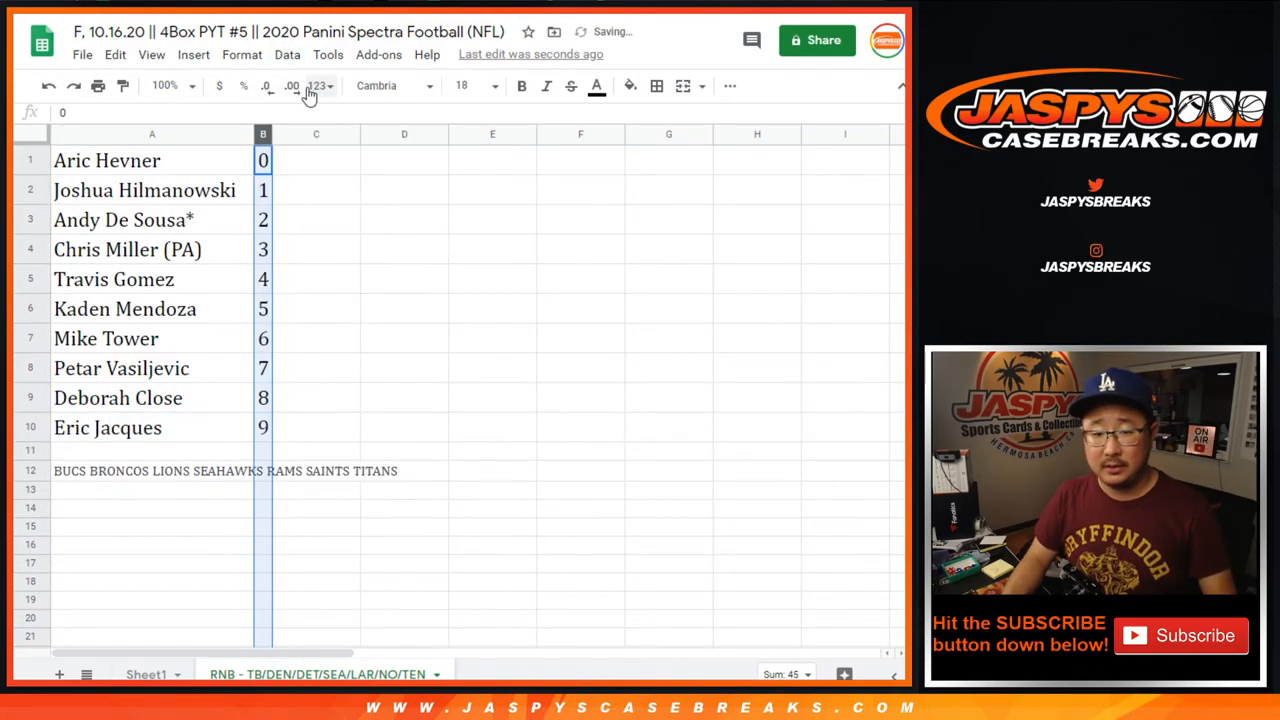
- Center-align the sorted names and numbers in A1:B10
left_click(152, 160)
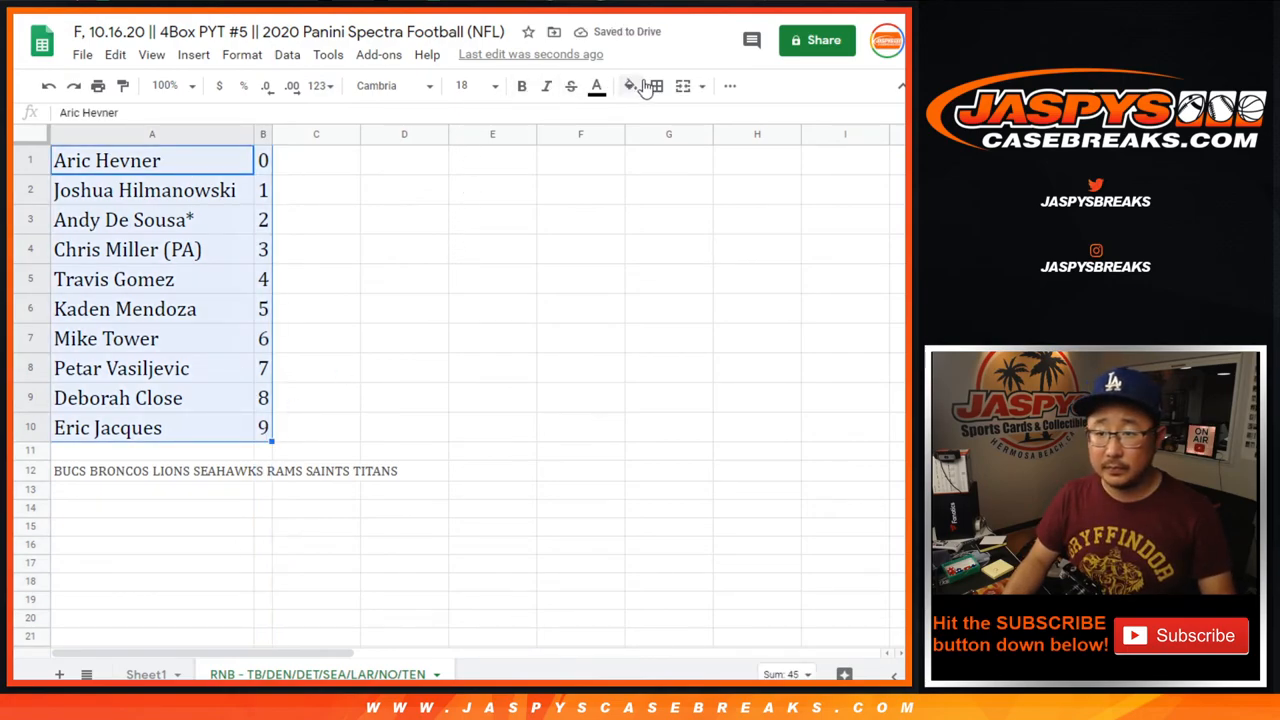
left_click(729, 86)
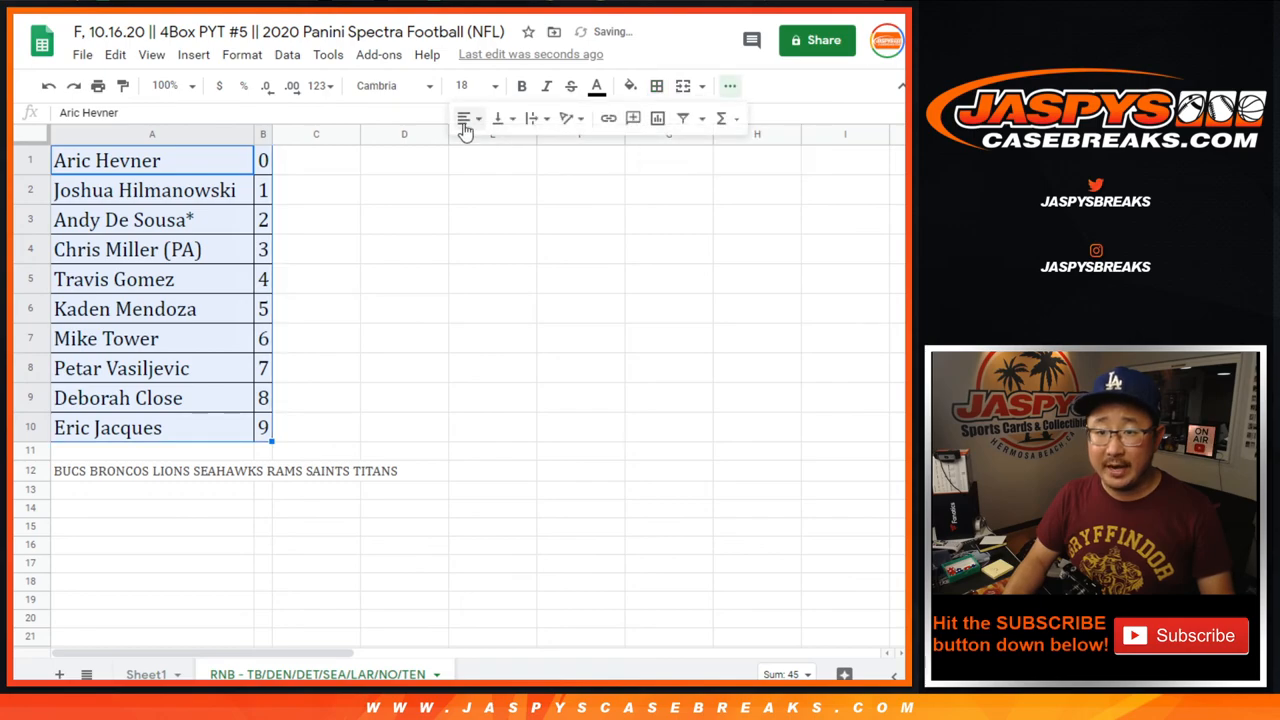
left_click(464, 118)
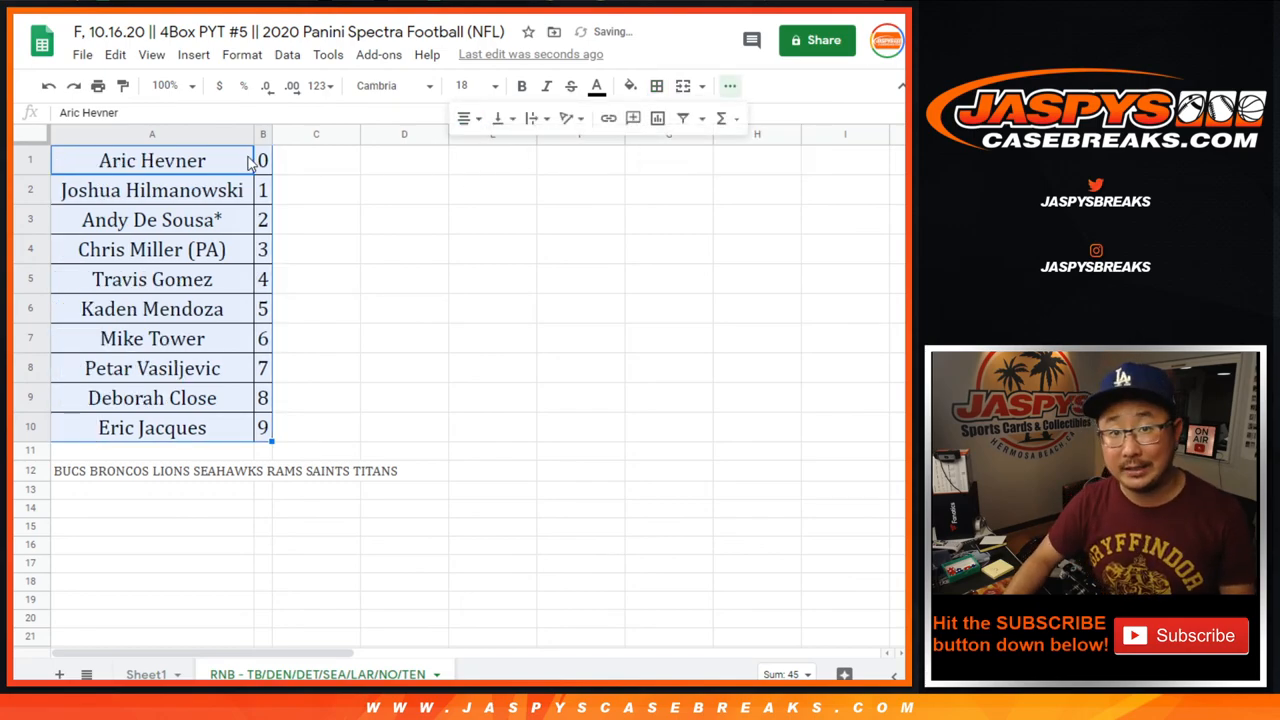